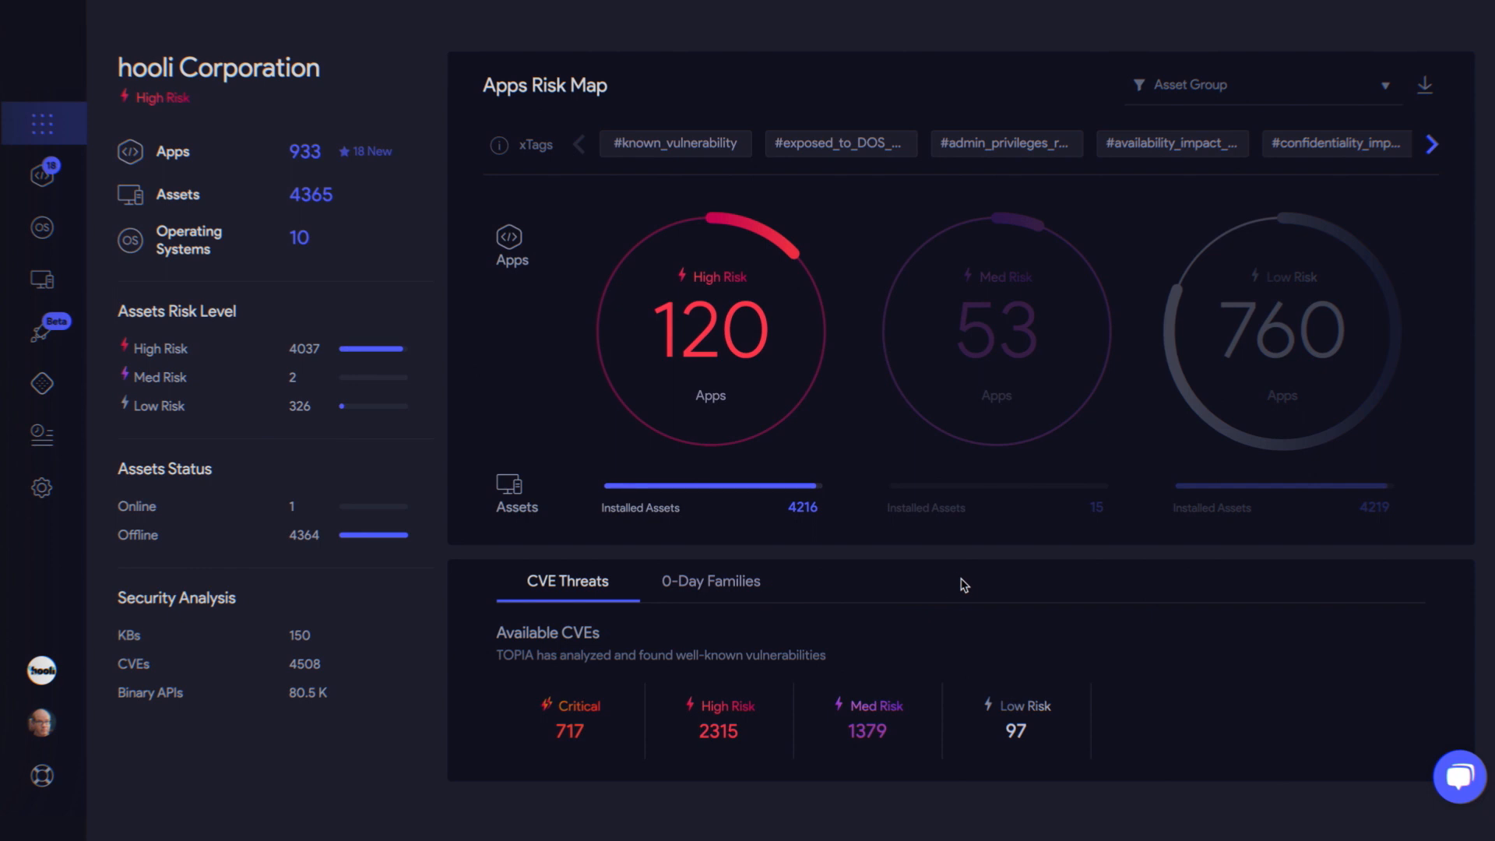
# - Open the Apps inventory to reach Firefox's recommended treatment with available security patches
pyautogui.click(42, 175)
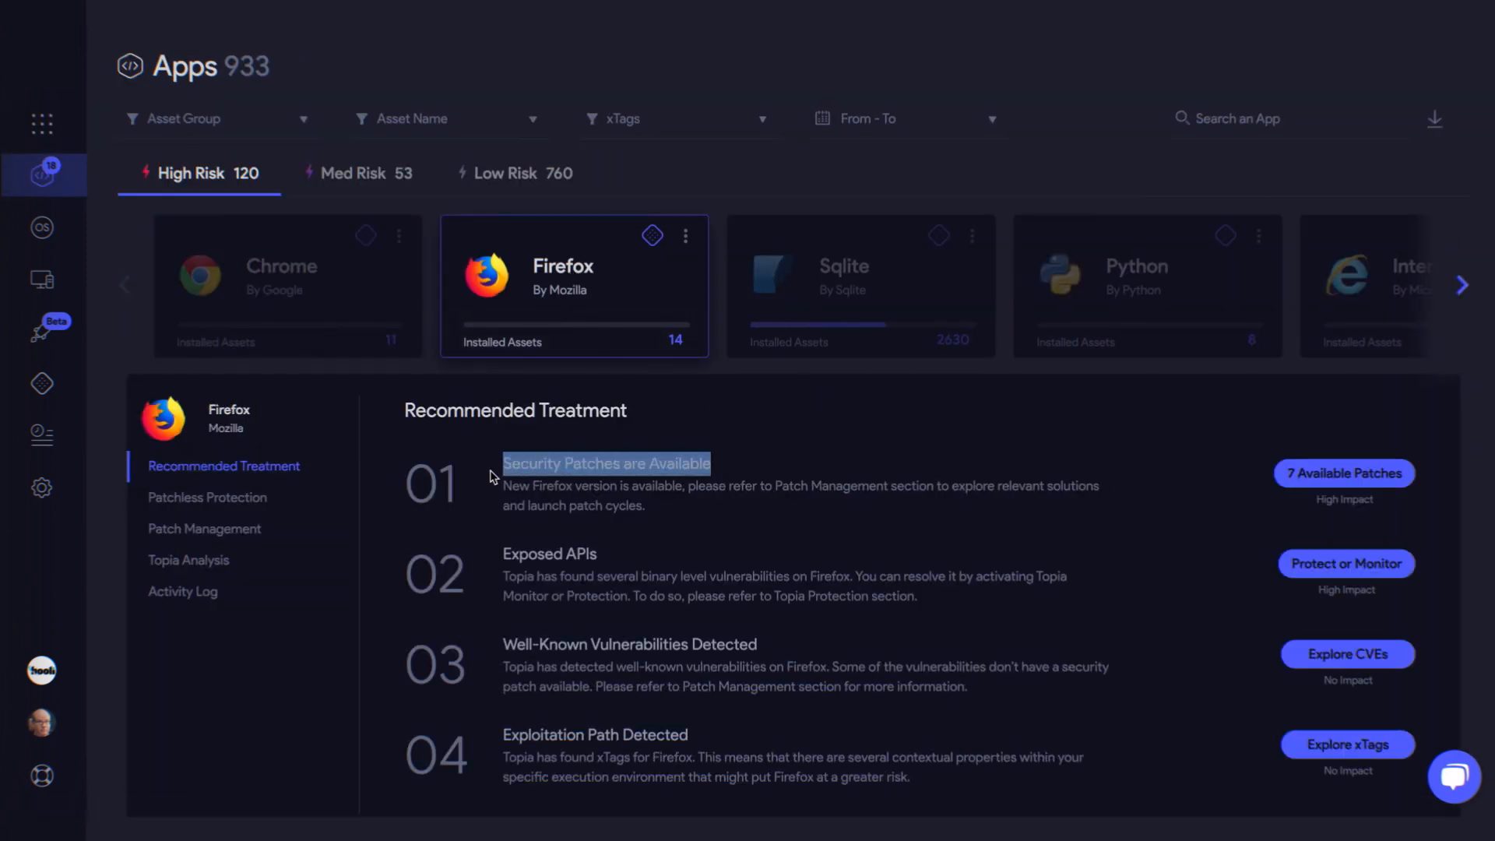
# - Schedule Firefox's 7 available patches on MONICAT-PC-NEW for 14/07–25/08/2021, 12:00 AM, one hour
pyautogui.click(205, 528)
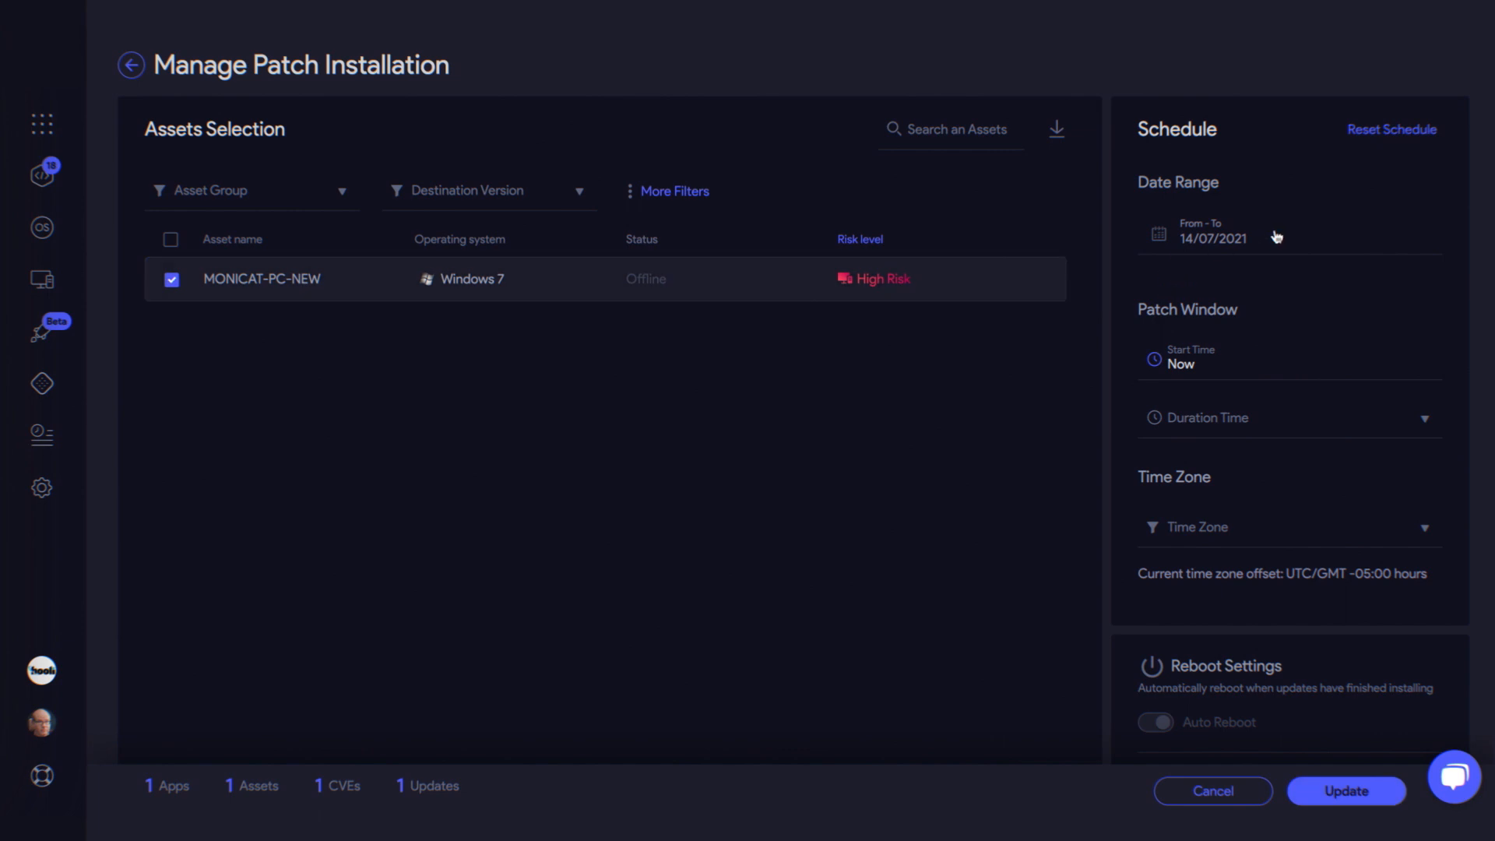
pyautogui.click(1211, 230)
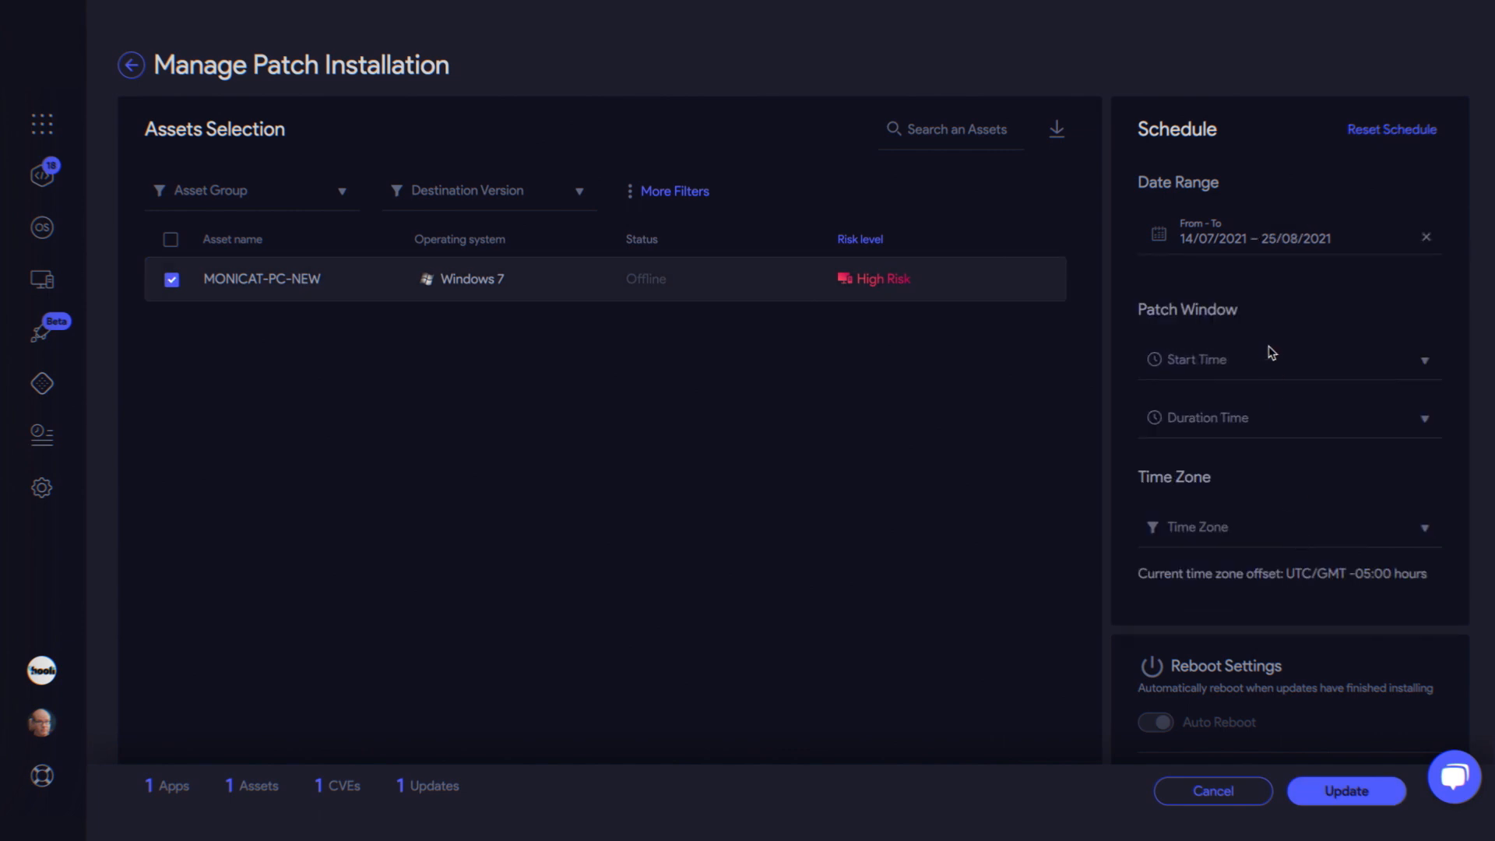
pyautogui.click(1287, 416)
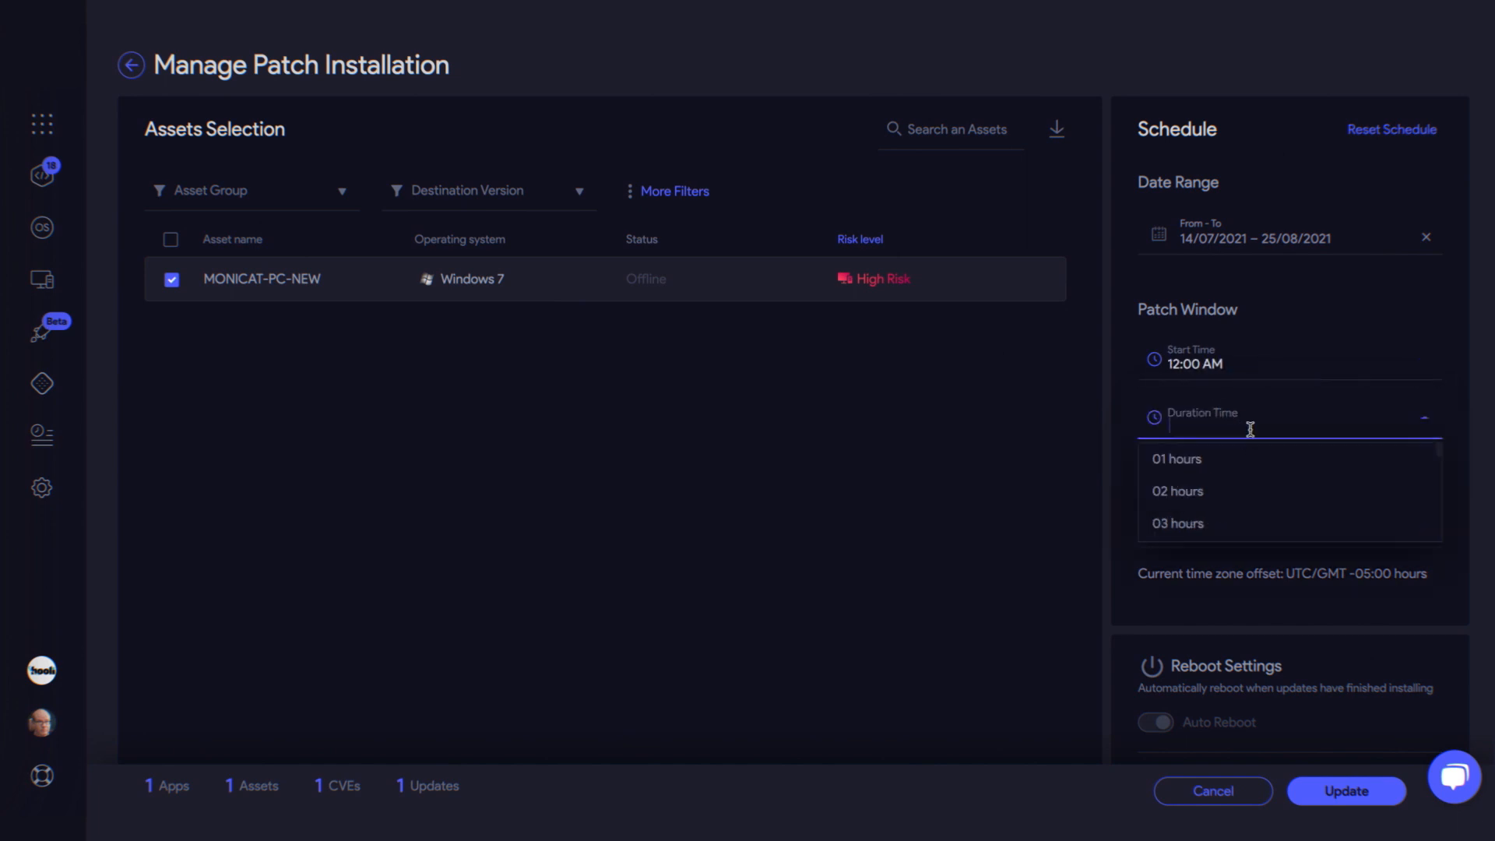
pyautogui.click(1177, 459)
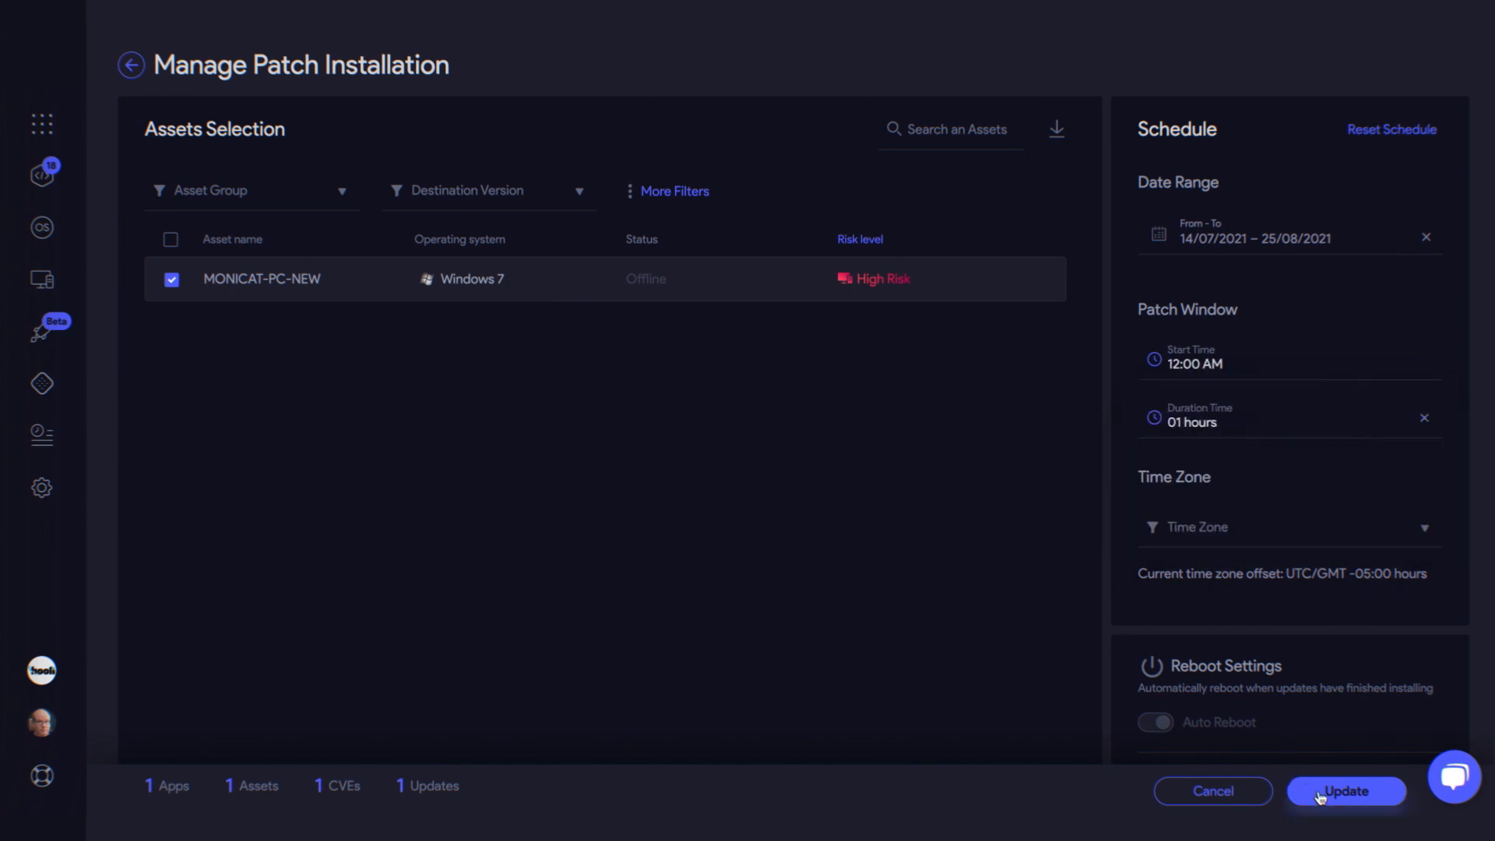
pyautogui.click(1345, 791)
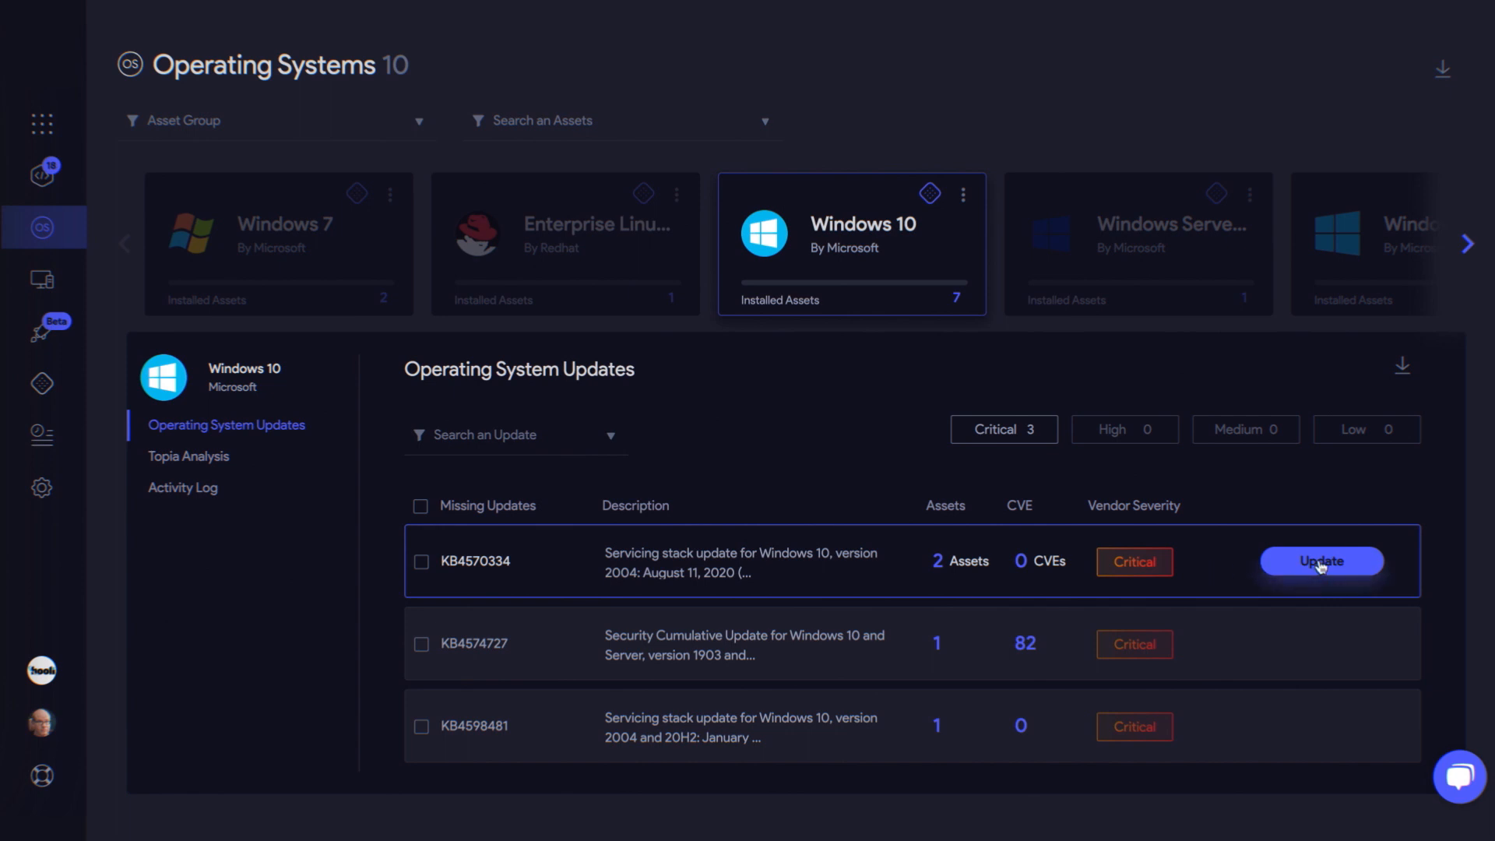
# - Fill in the KB4570334 schedule for win10-02: 14/07–27/08/2021, 01:00 AM start, one hour
pyautogui.click(1320, 560)
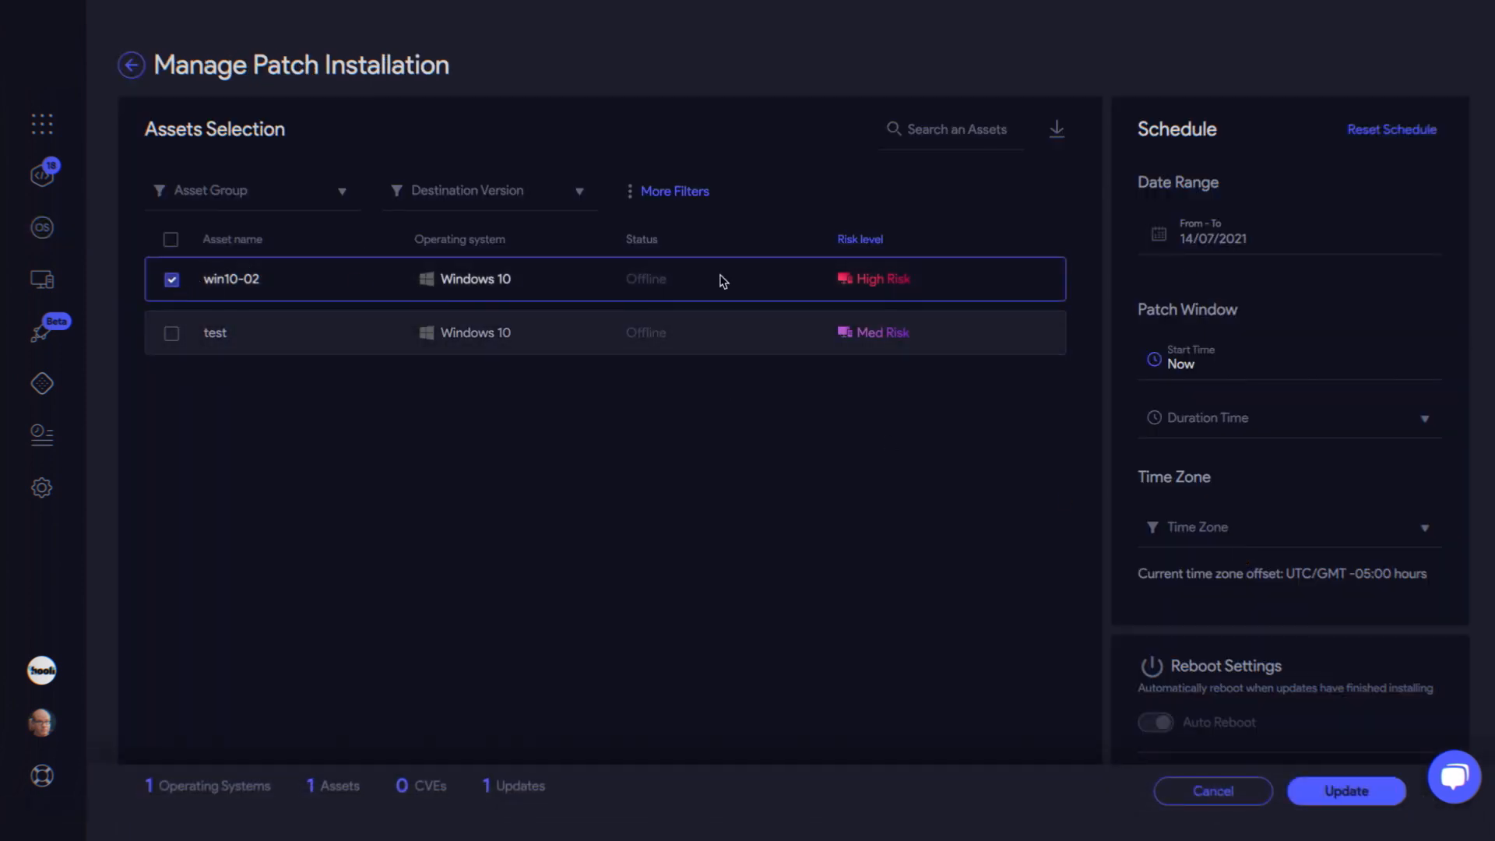
pyautogui.click(1206, 237)
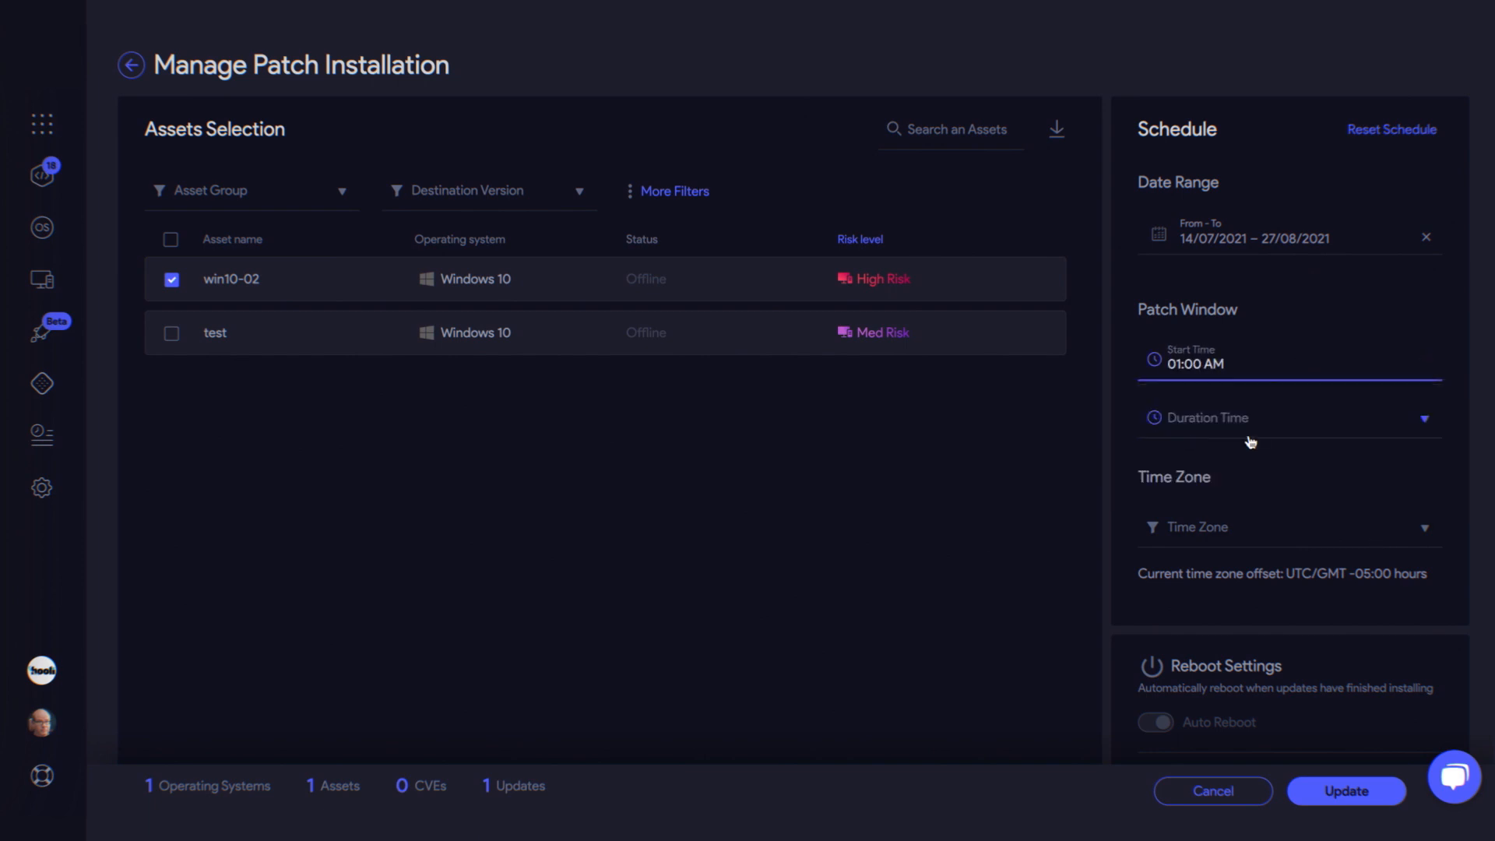
pyautogui.click(1288, 418)
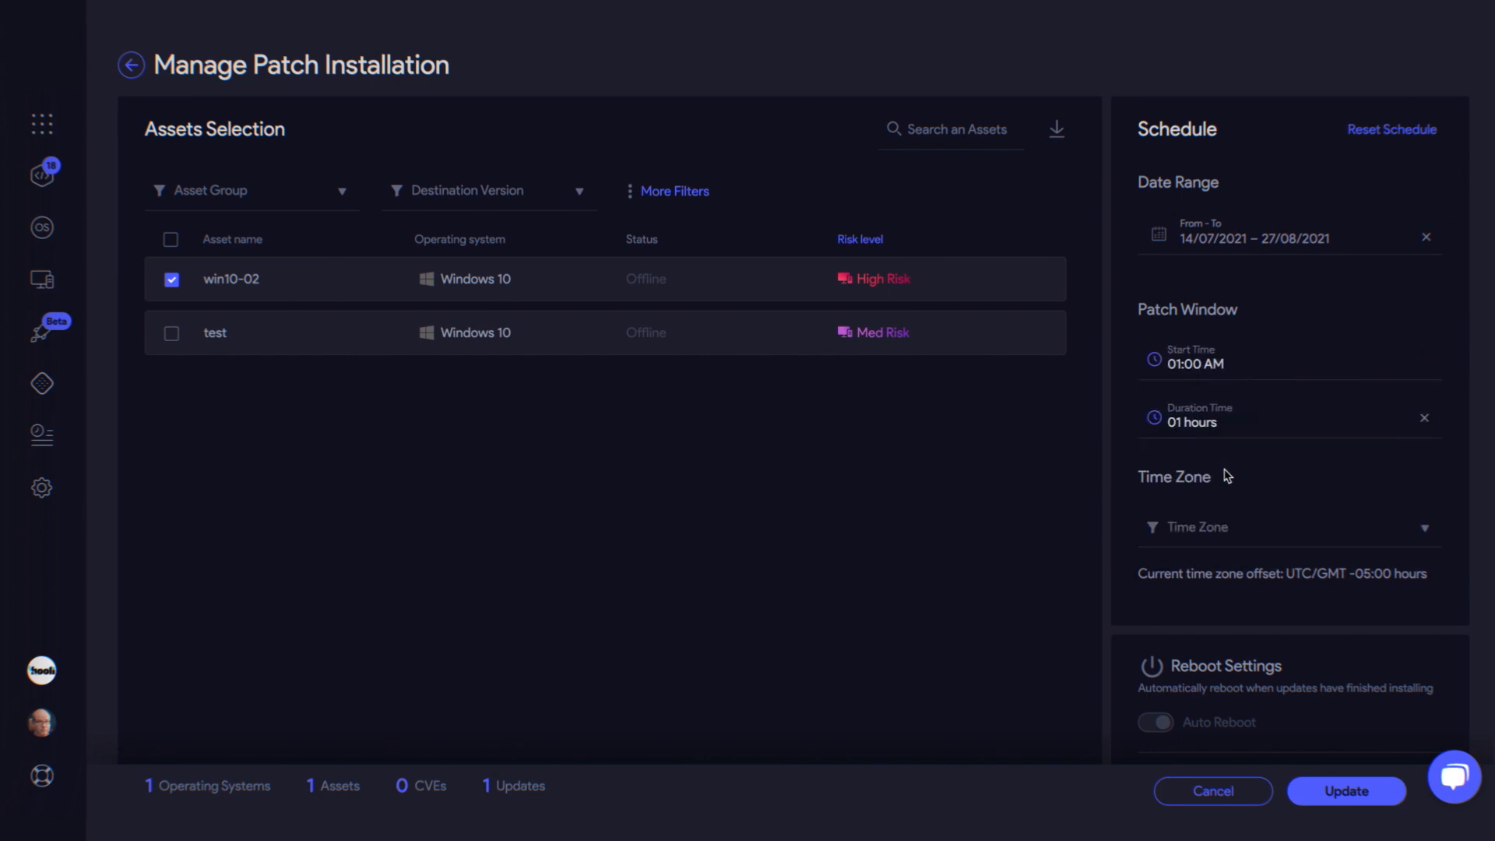
pyautogui.moveTo(651, 419)
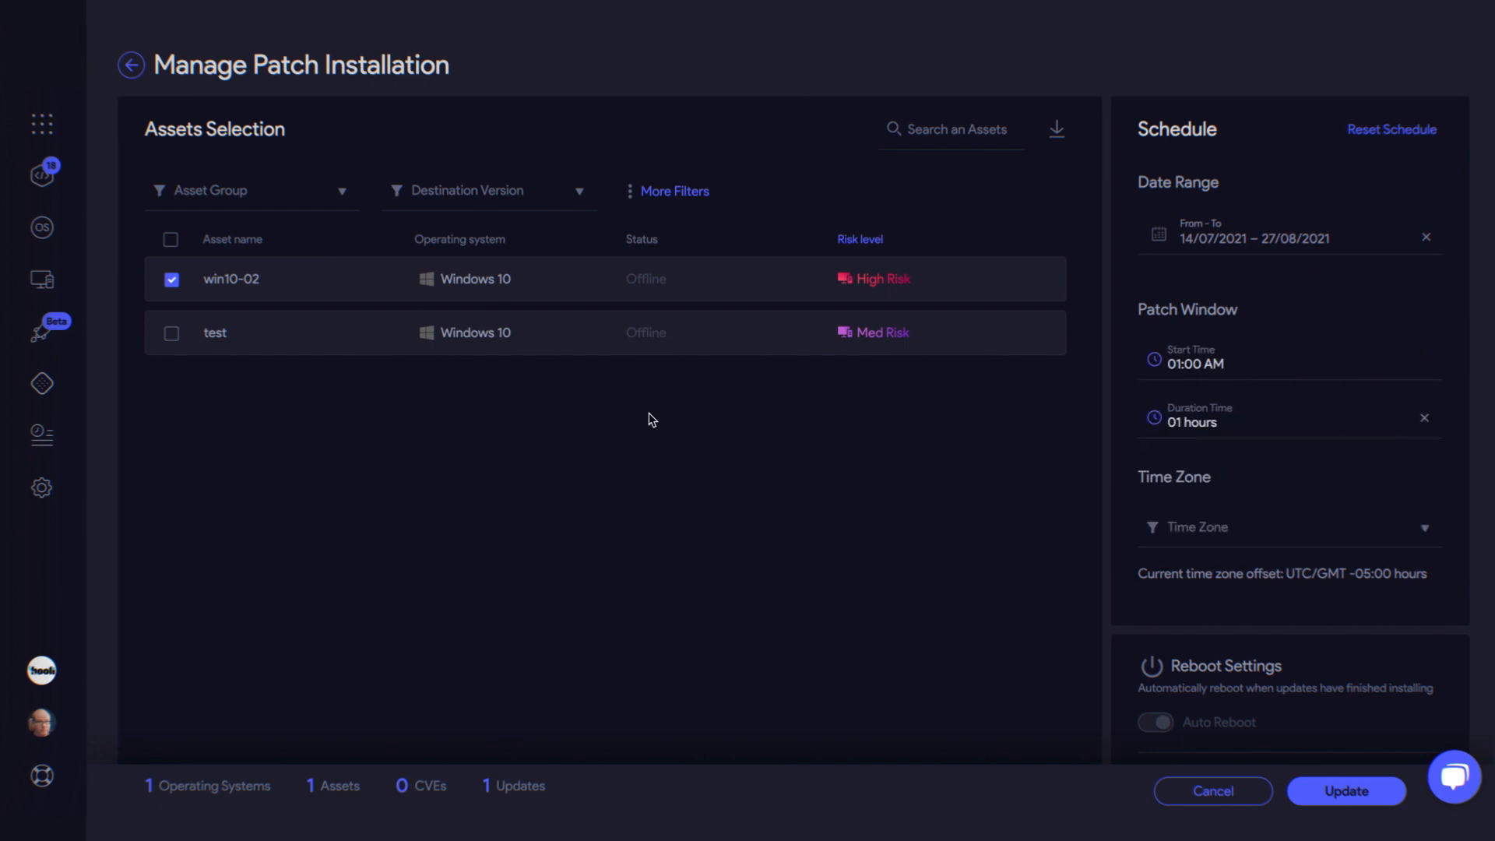
pyautogui.moveTo(646, 433)
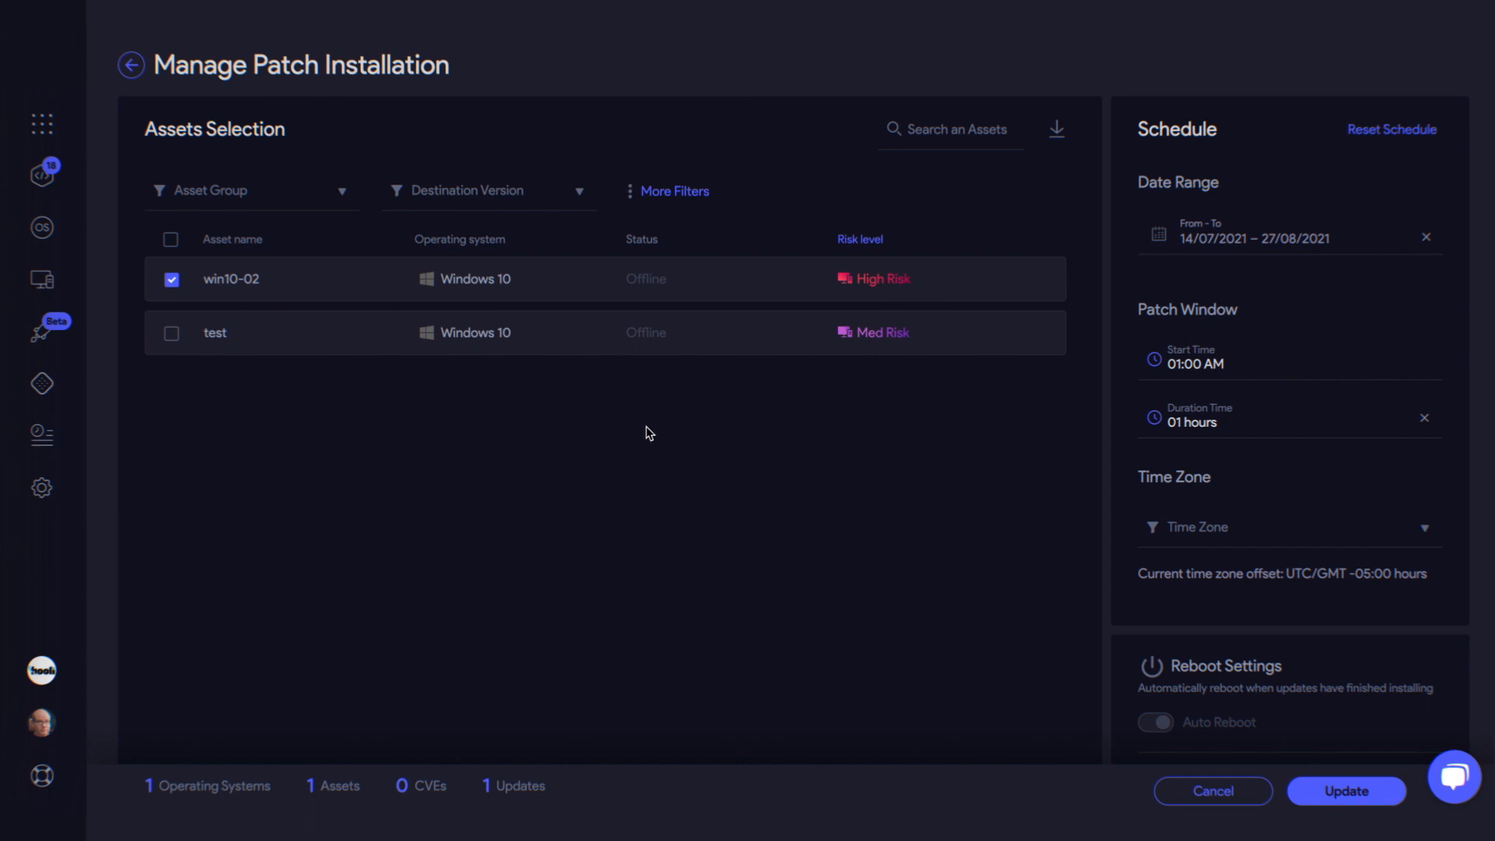
pyautogui.moveTo(42, 382)
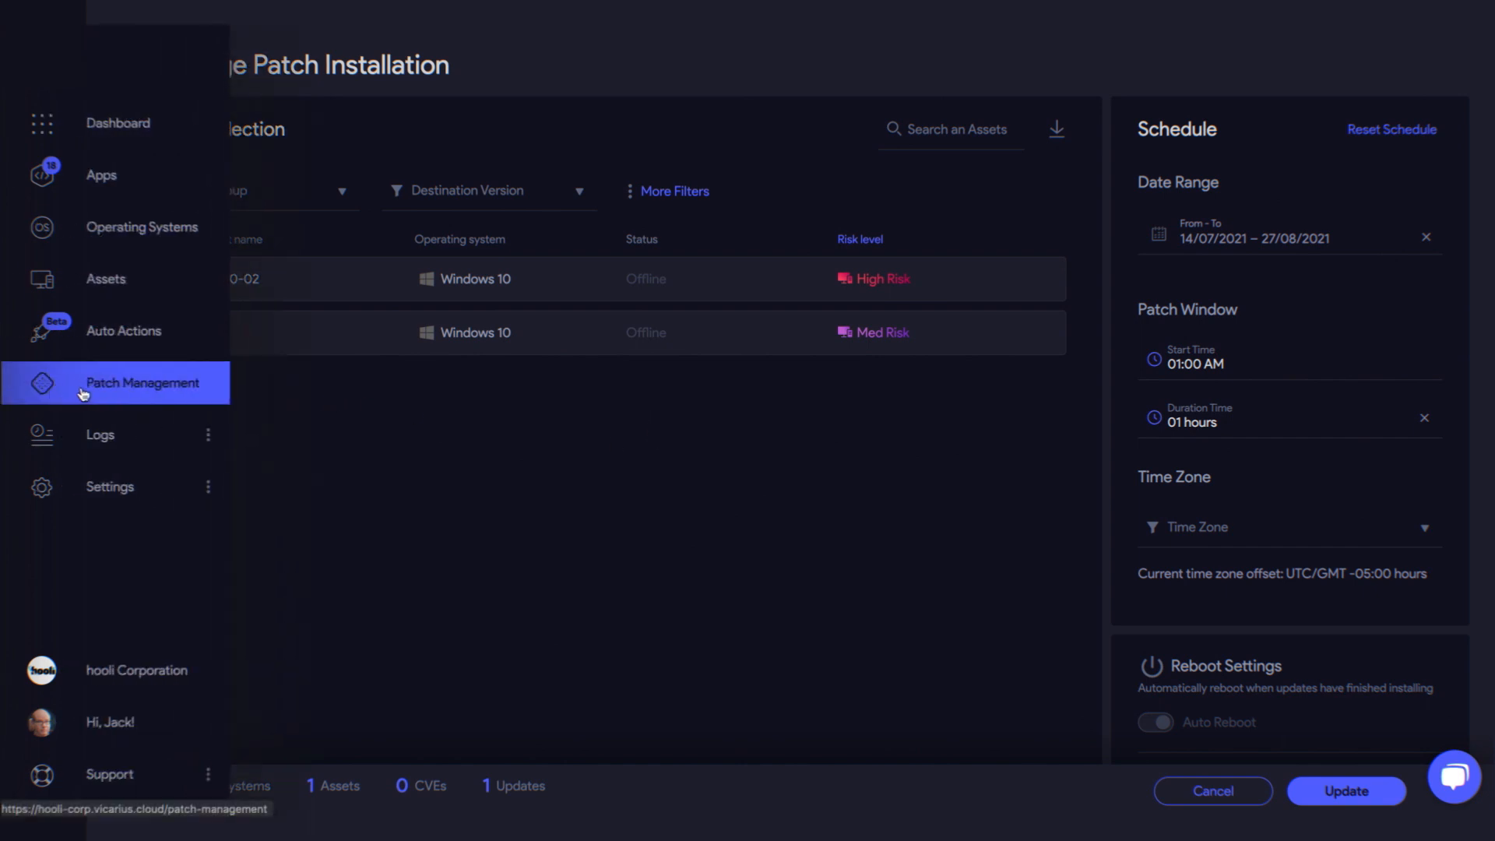
# - Select Chrome and Firefox for bulk update and show the Update Now launch options
pyautogui.click(141, 382)
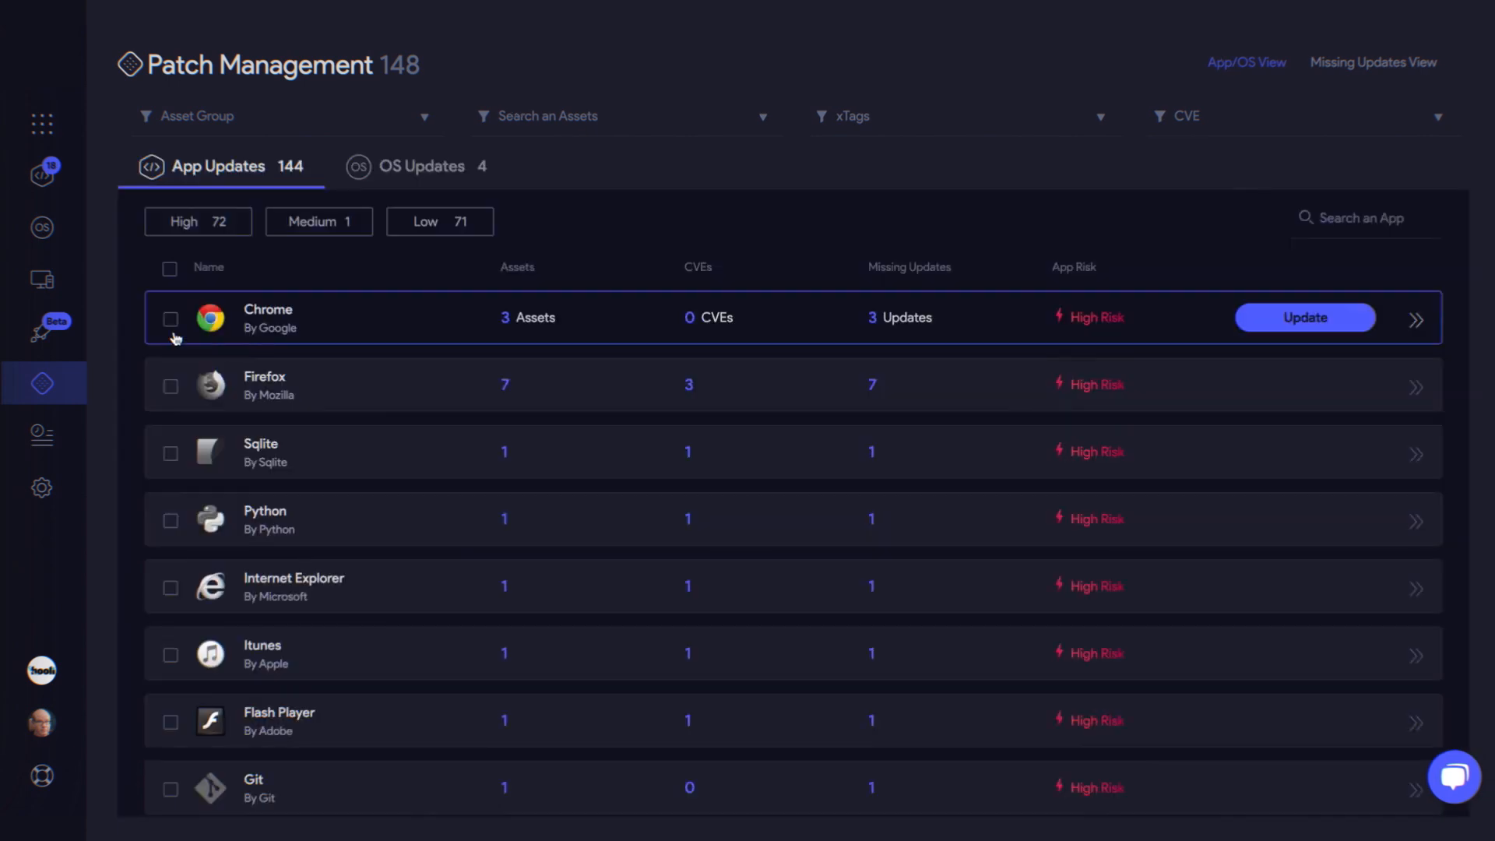
pyautogui.click(170, 385)
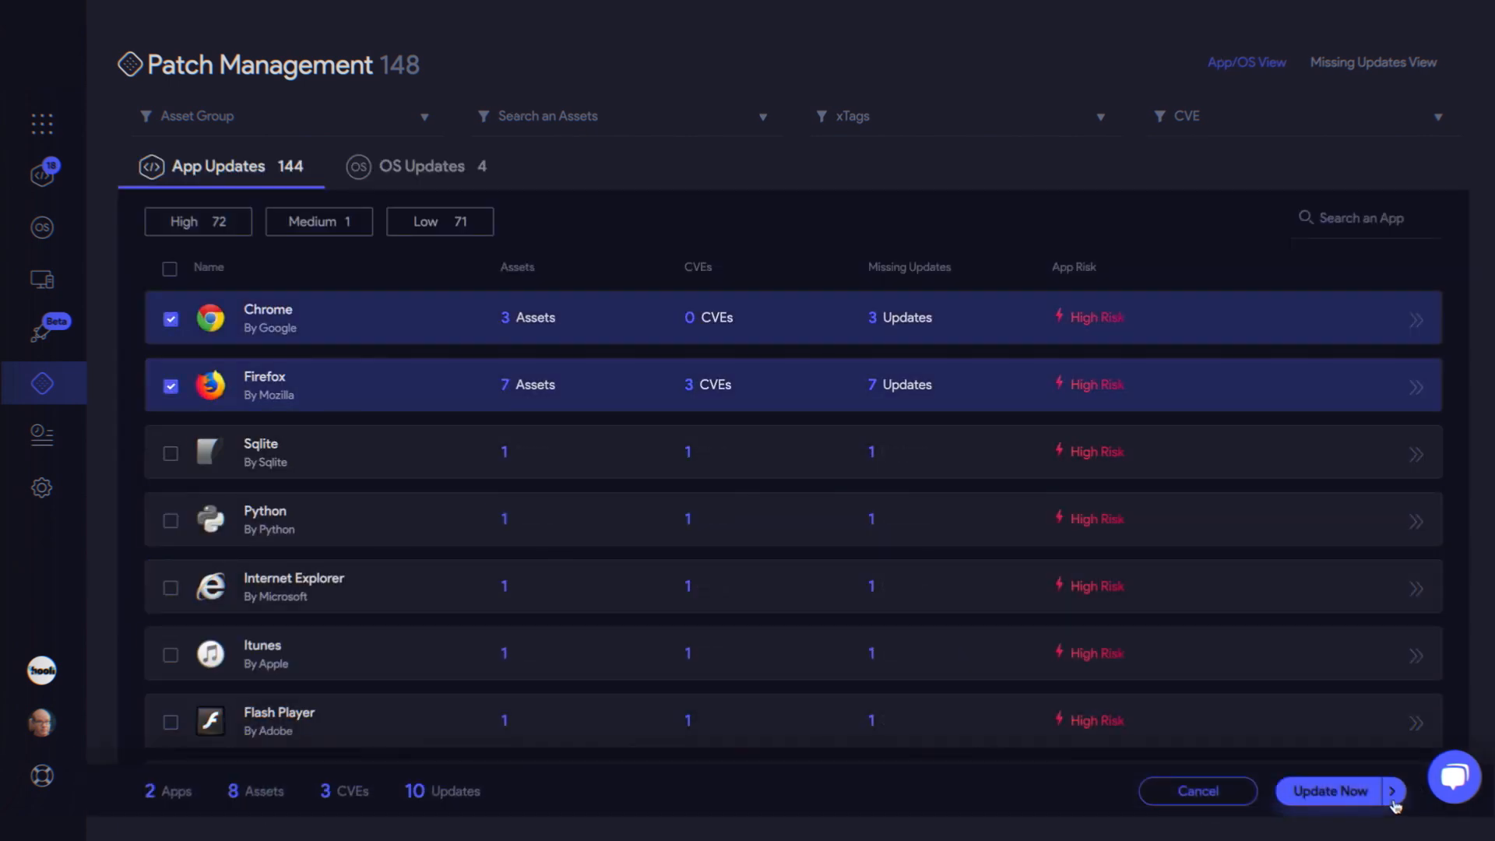
pyautogui.click(1337, 790)
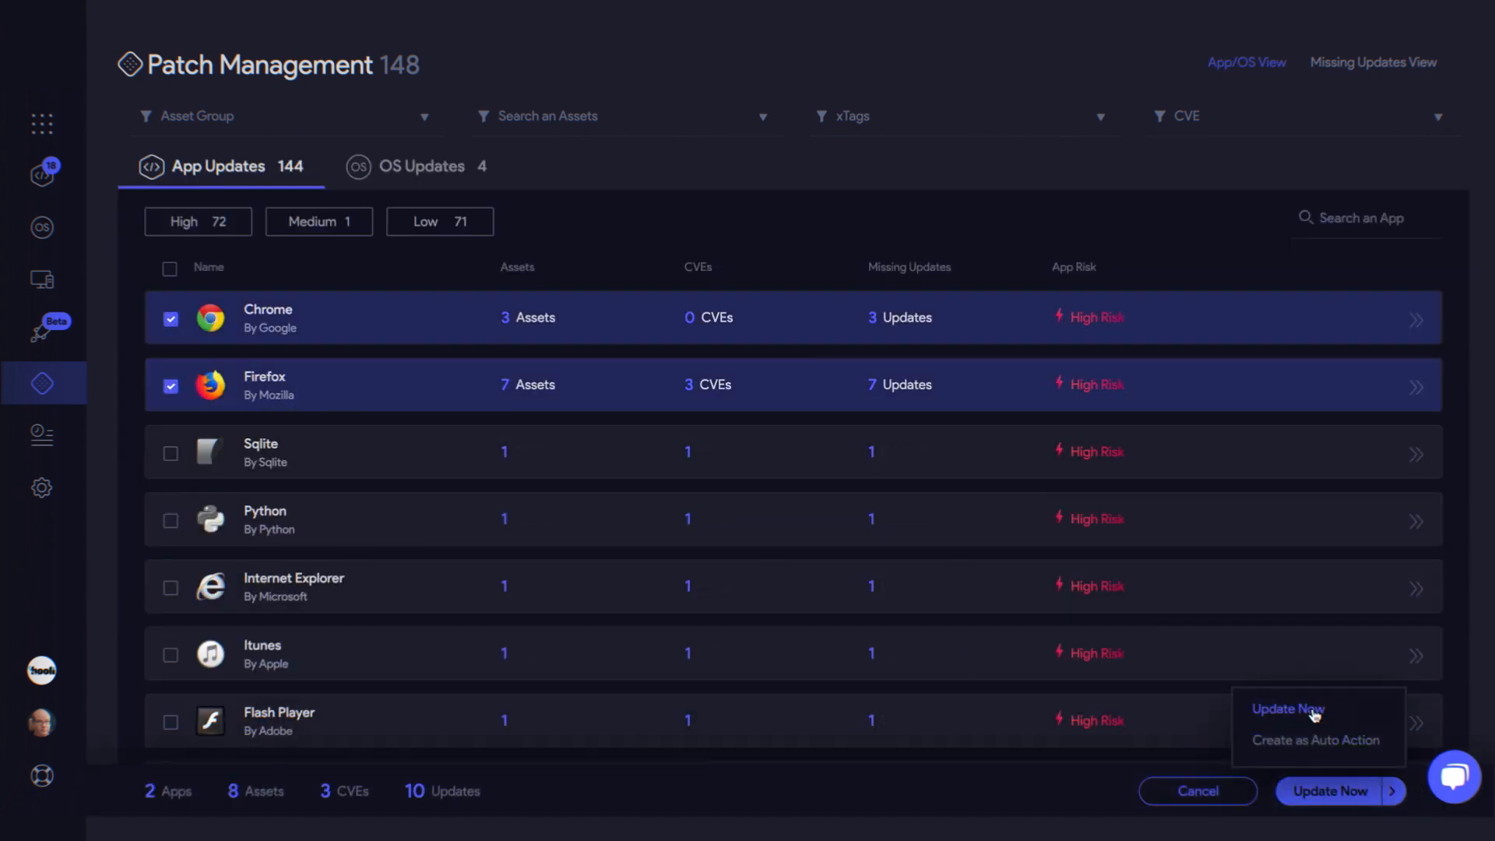
pyautogui.click(1287, 709)
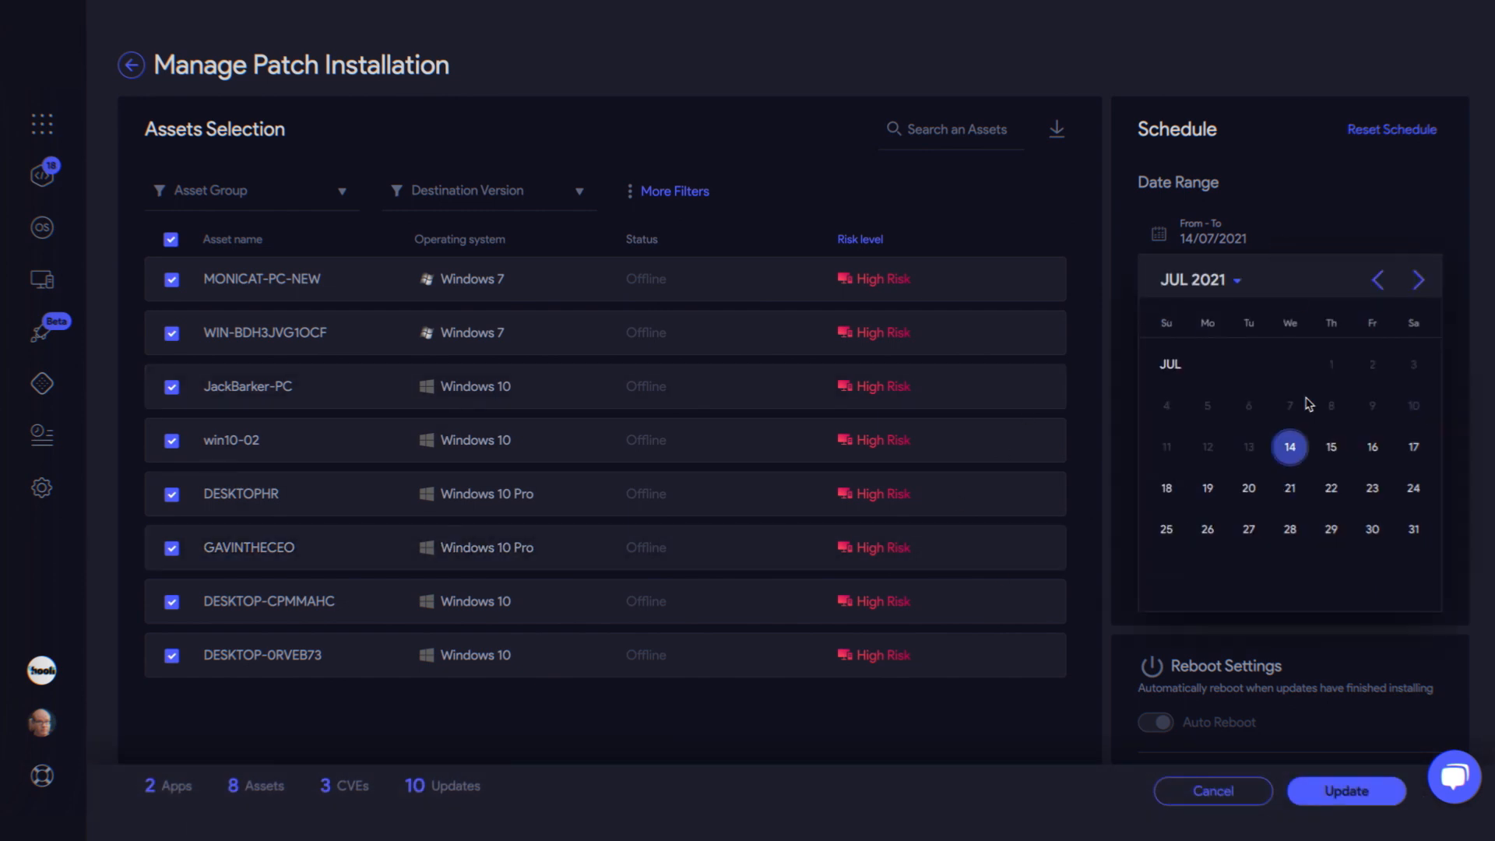
pyautogui.click(1287, 360)
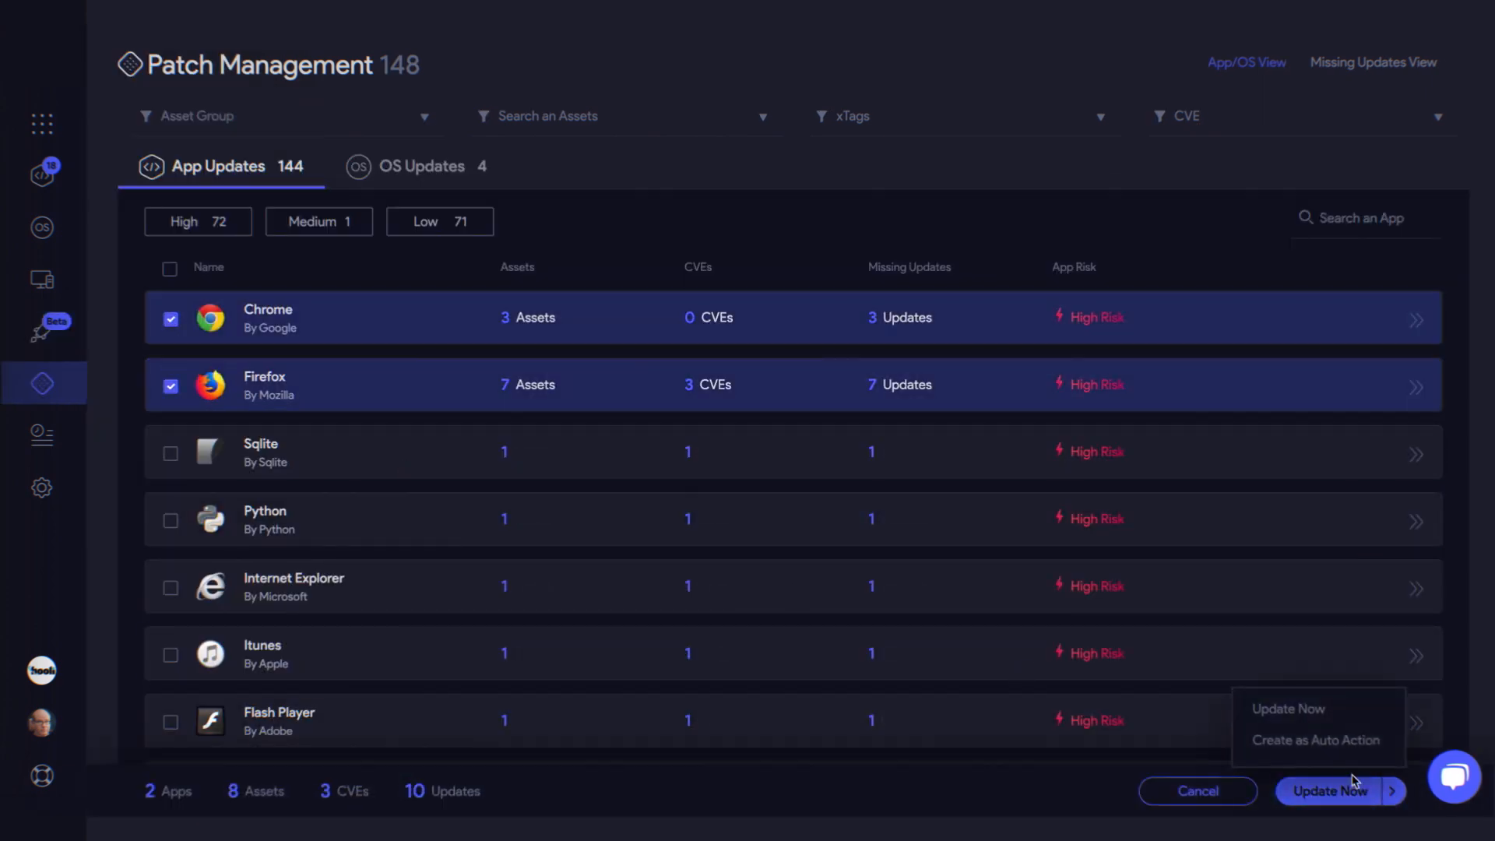
# - Activate a weekly Wednesday auto action, 14/07–29/09/2021, 12:00 AM for one hour
pyautogui.click(1316, 740)
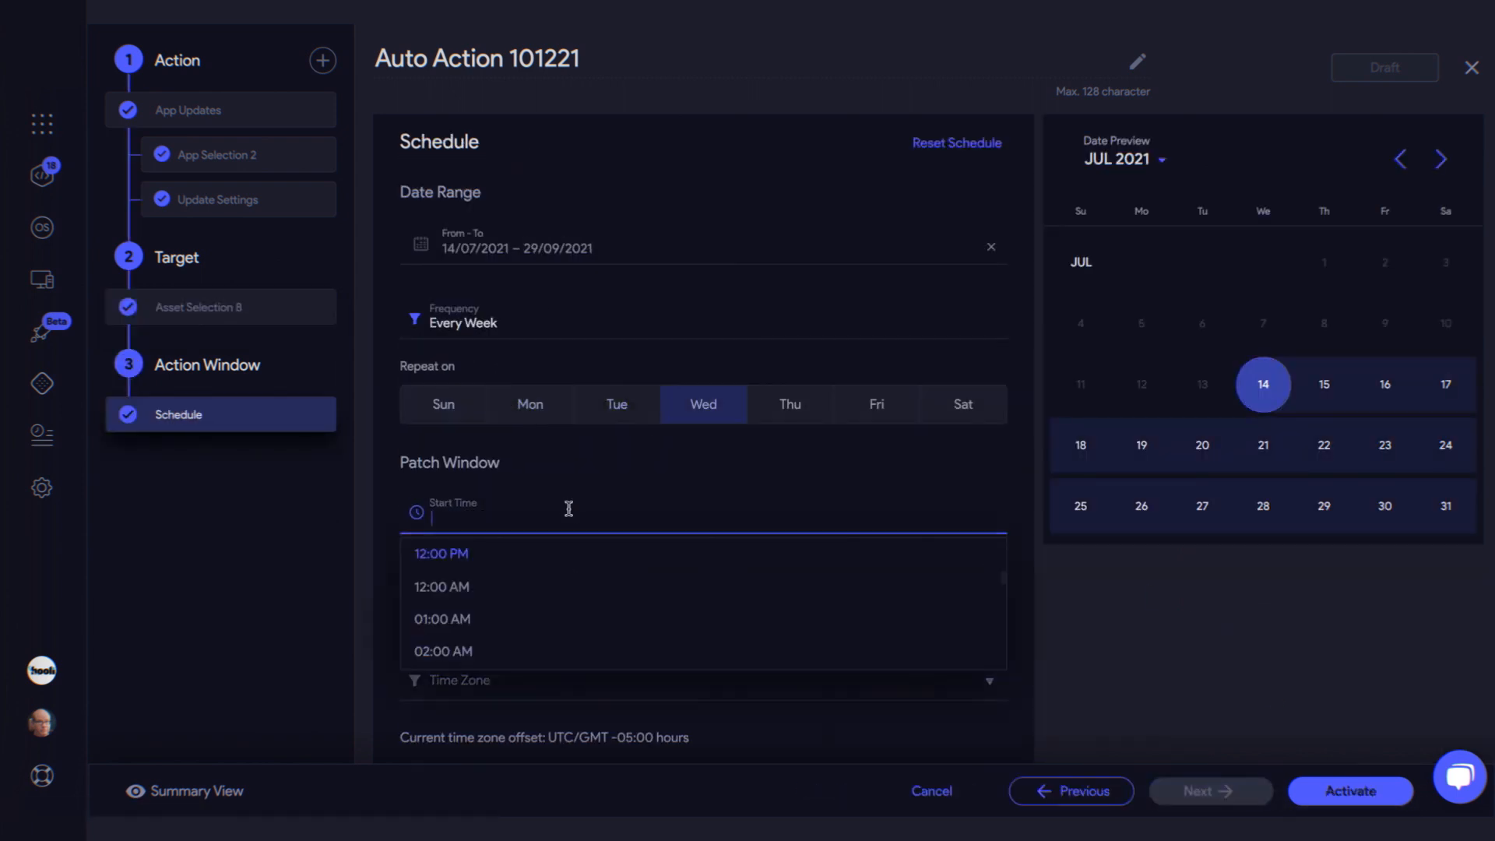
pyautogui.click(442, 586)
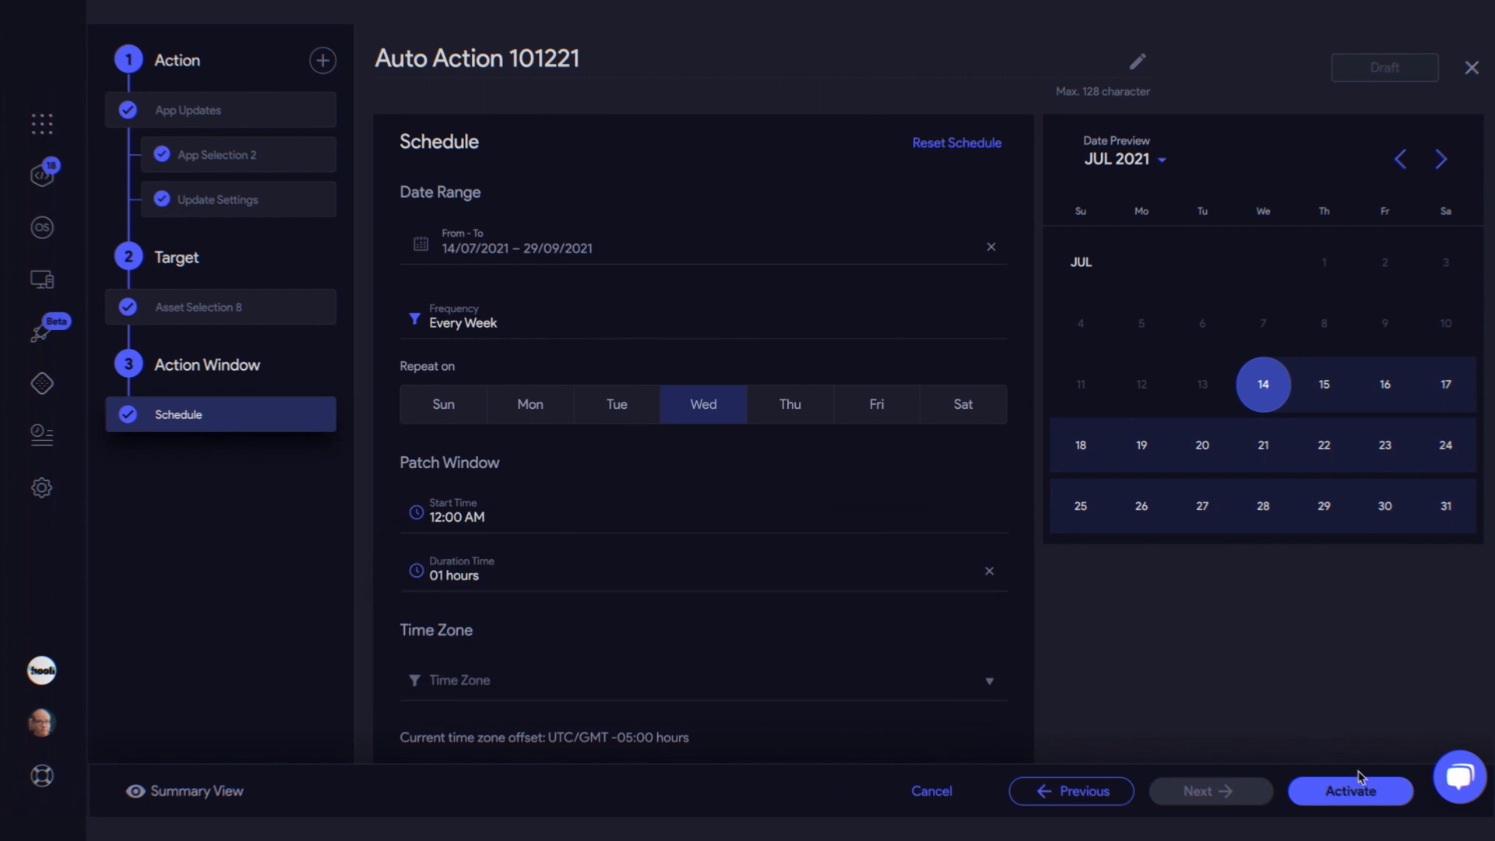
pyautogui.click(1349, 790)
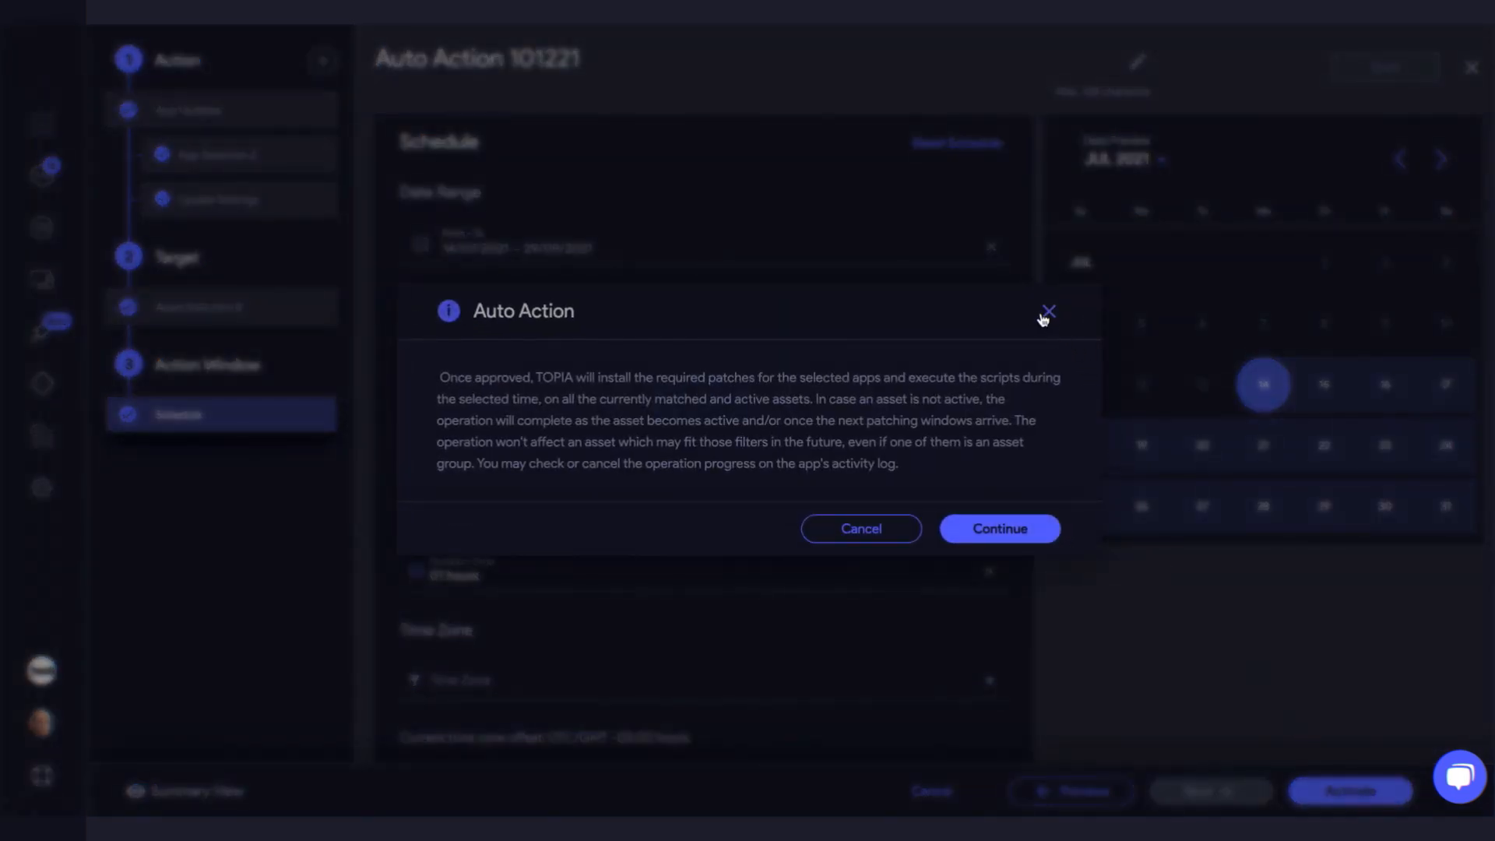
pyautogui.click(1047, 310)
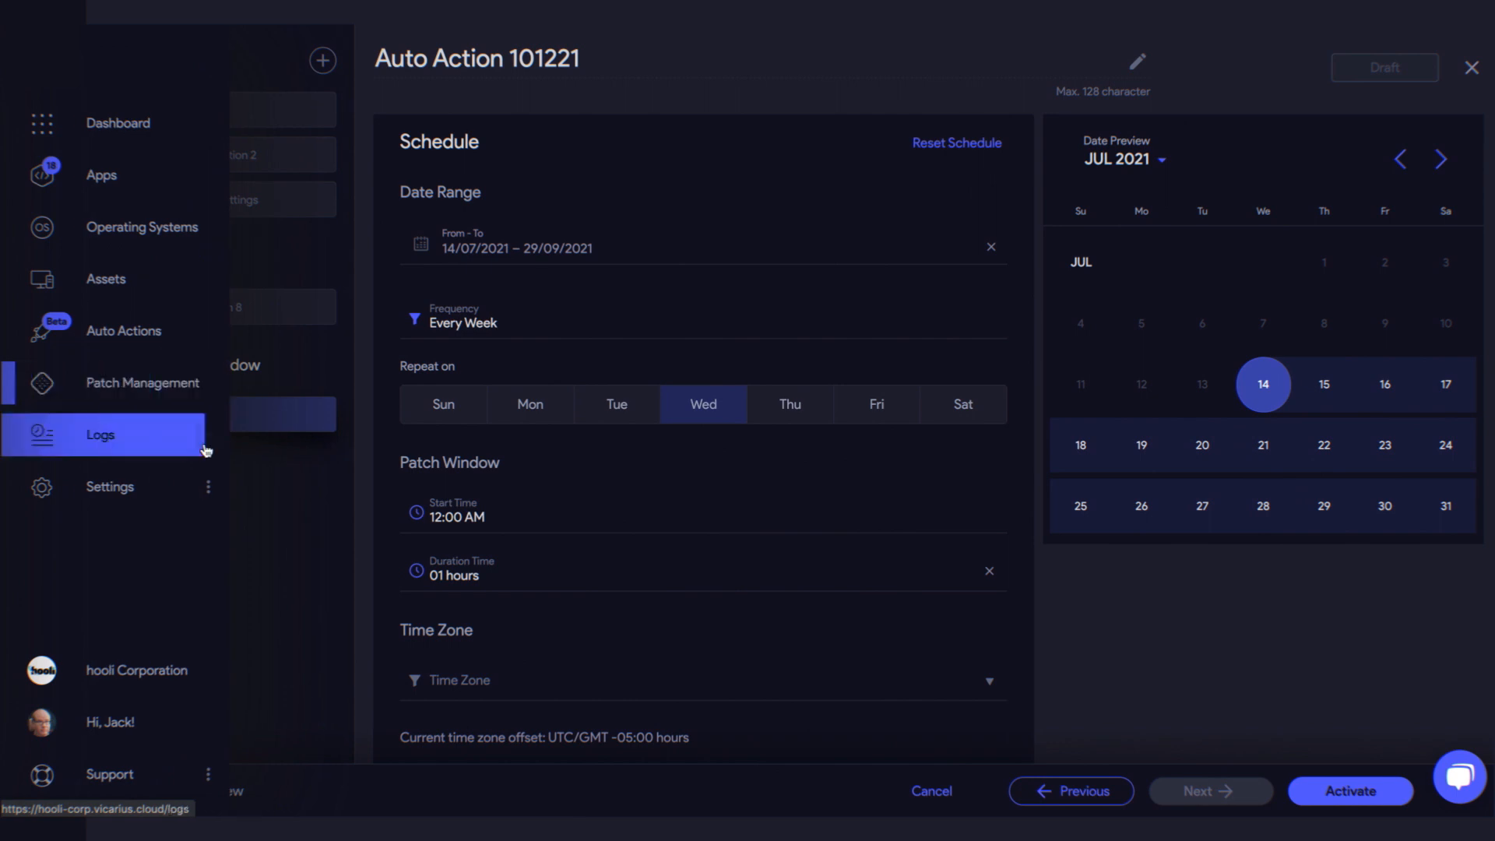
# - Inspect a running Chrome App Update's waiting asset in the Activity Log, then return
pyautogui.click(99, 435)
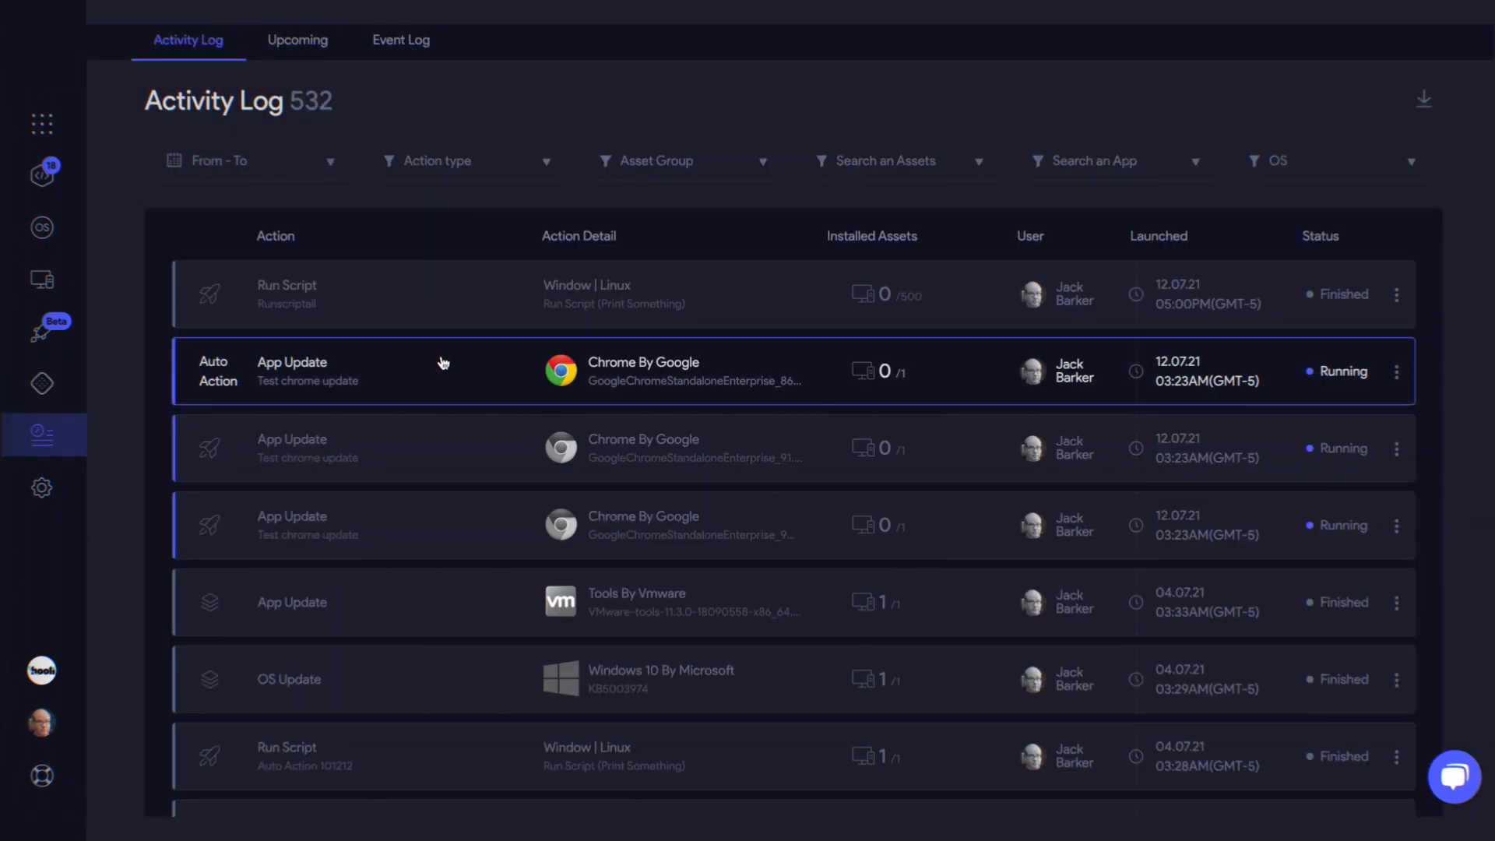
pyautogui.moveTo(441, 449)
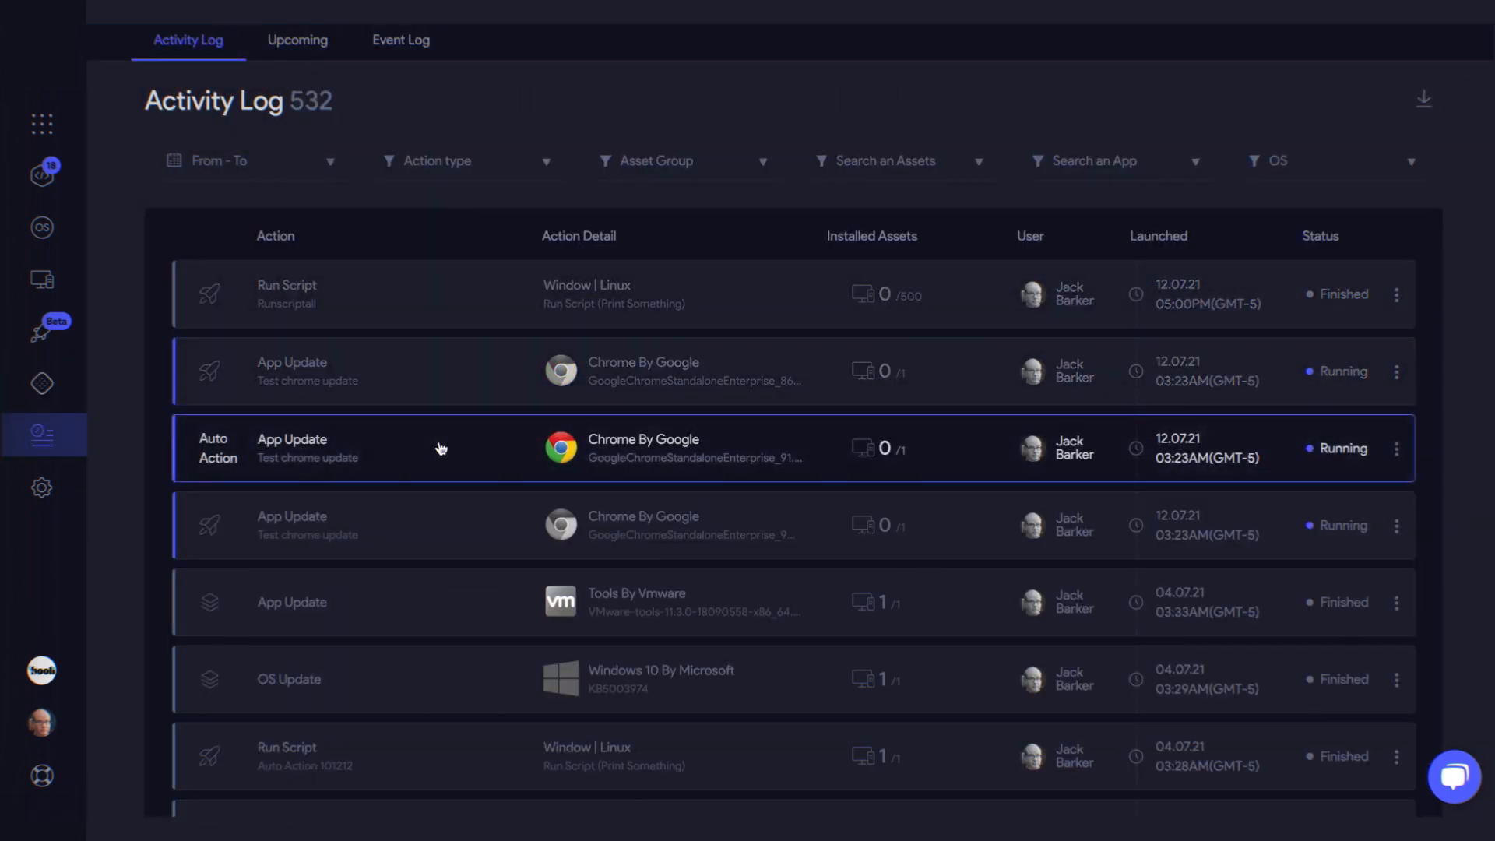
pyautogui.click(440, 449)
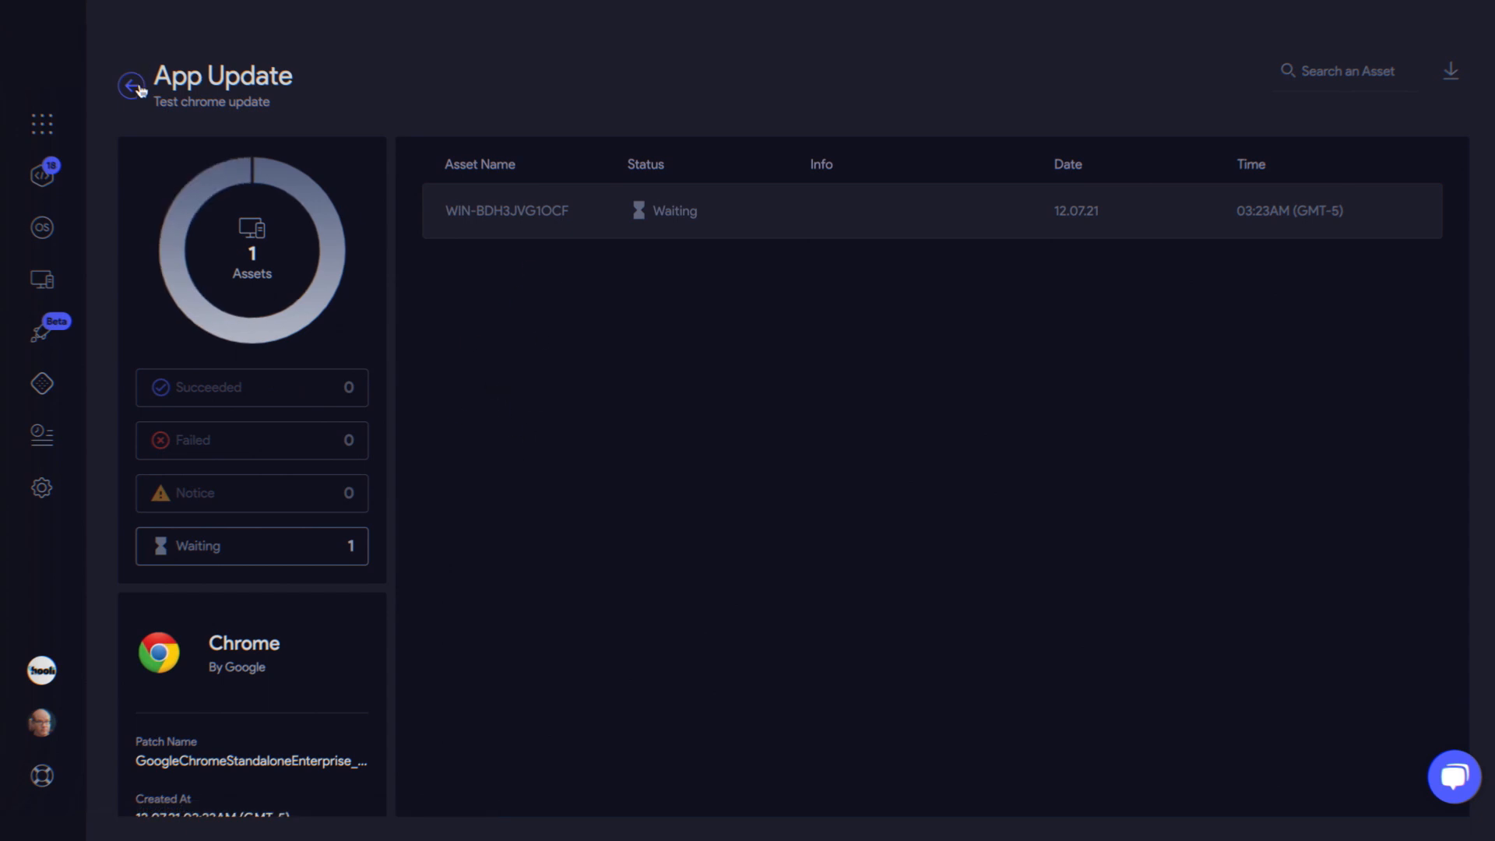
pyautogui.click(127, 85)
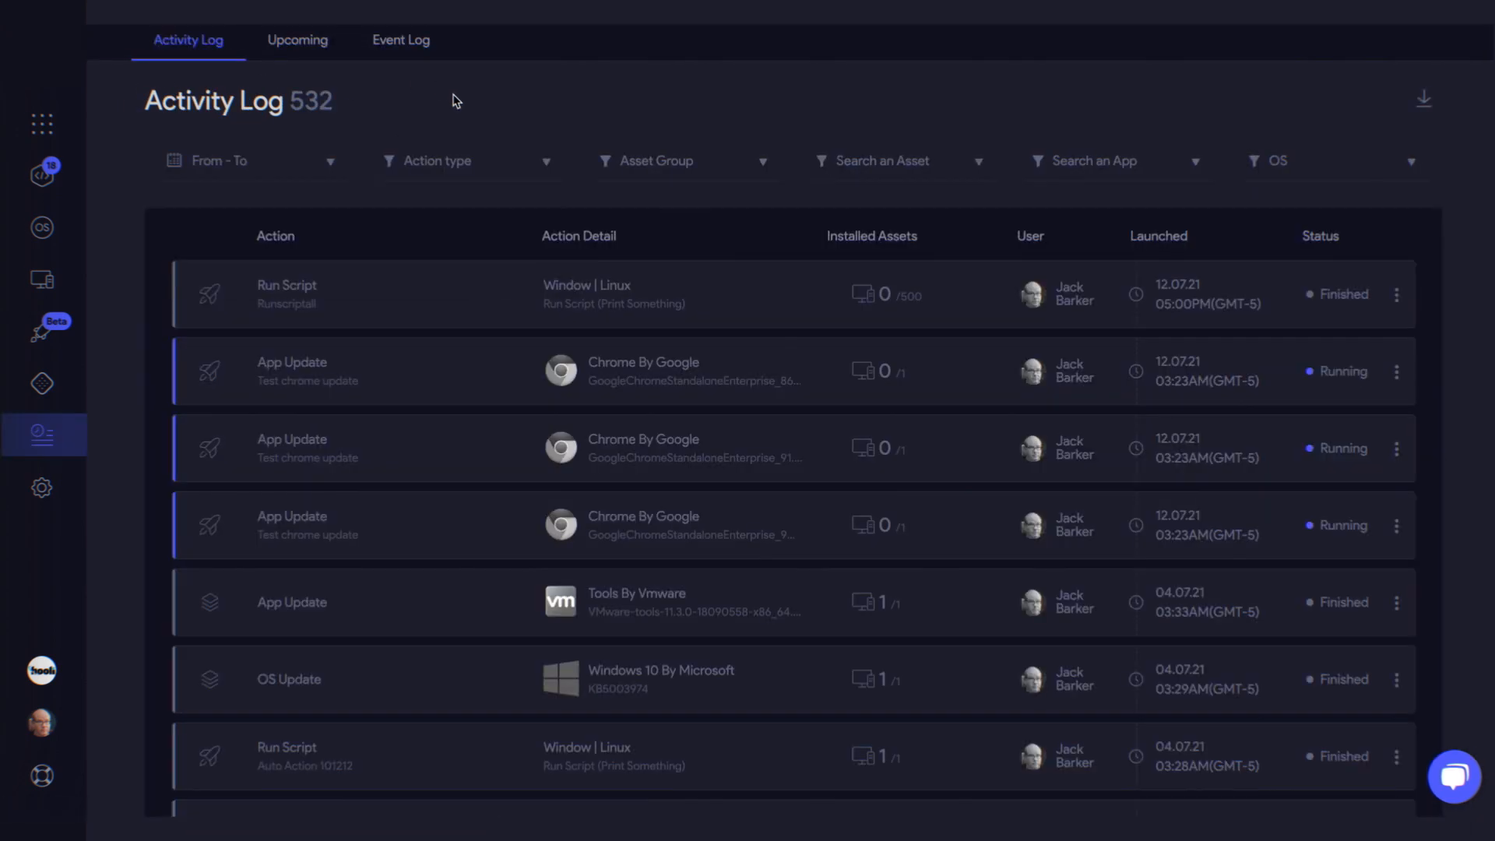